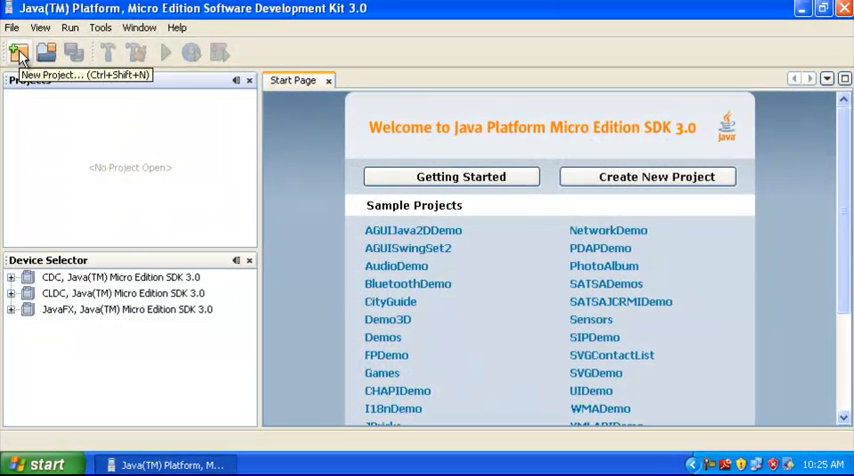
# Step: Start a MIDP Application project named AwesomeApplication with Create Hello MIDlet unchecked
pyautogui.click(18, 53)
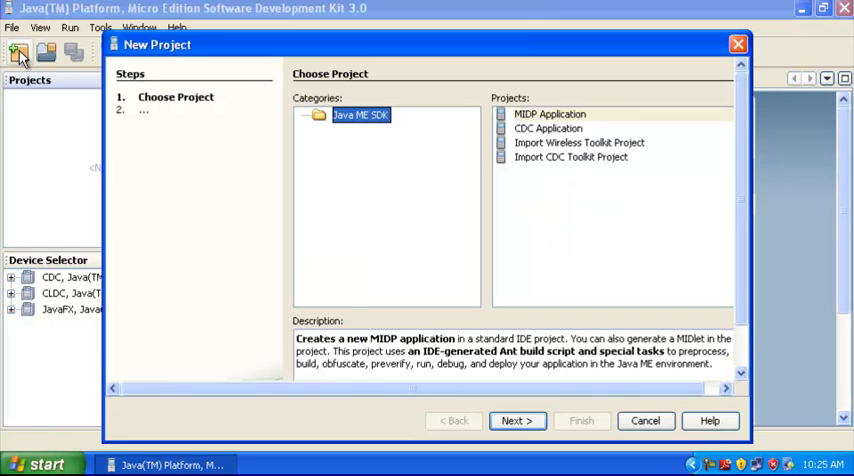
pyautogui.moveTo(388, 175)
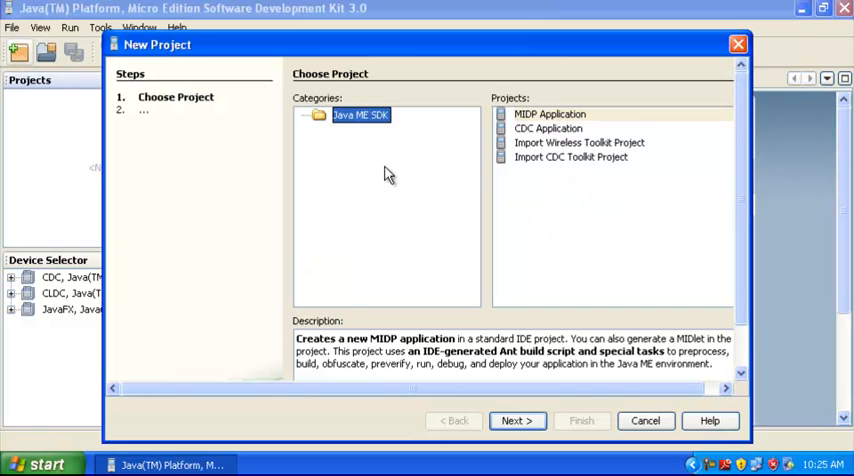
pyautogui.click(550, 114)
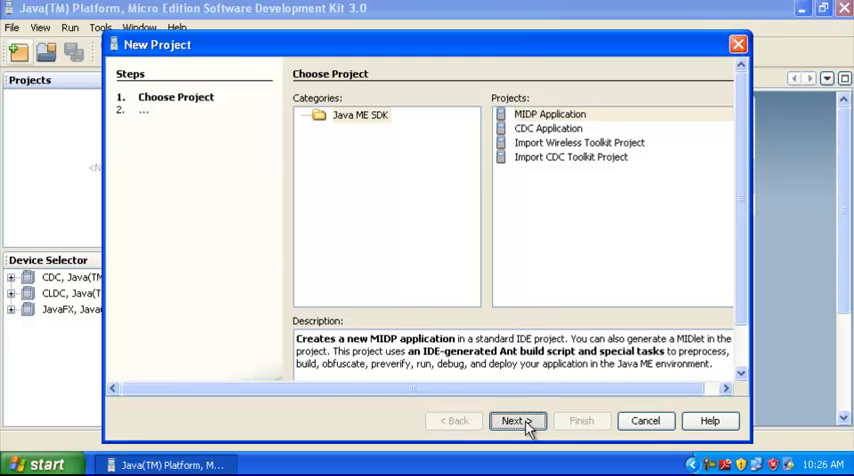
pyautogui.click(513, 420)
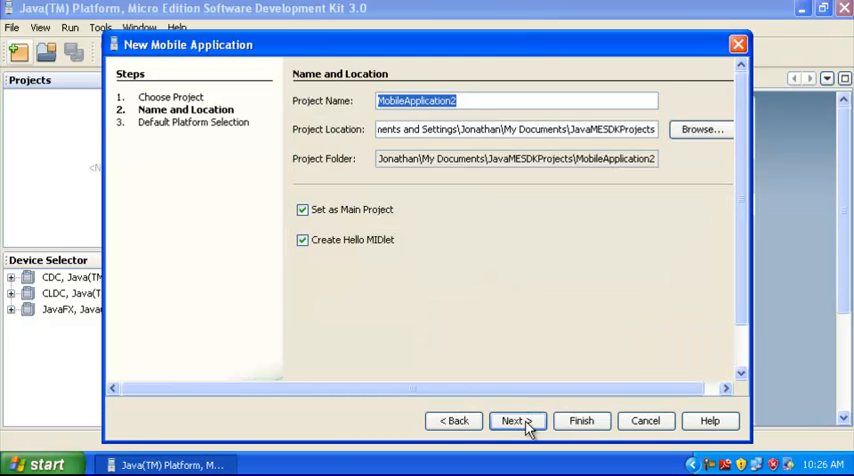
pyautogui.write('Awesom')
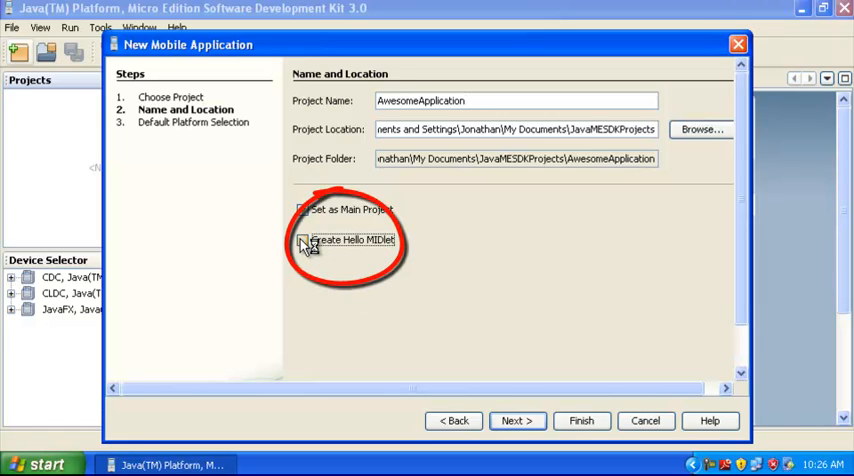
pyautogui.click(302, 240)
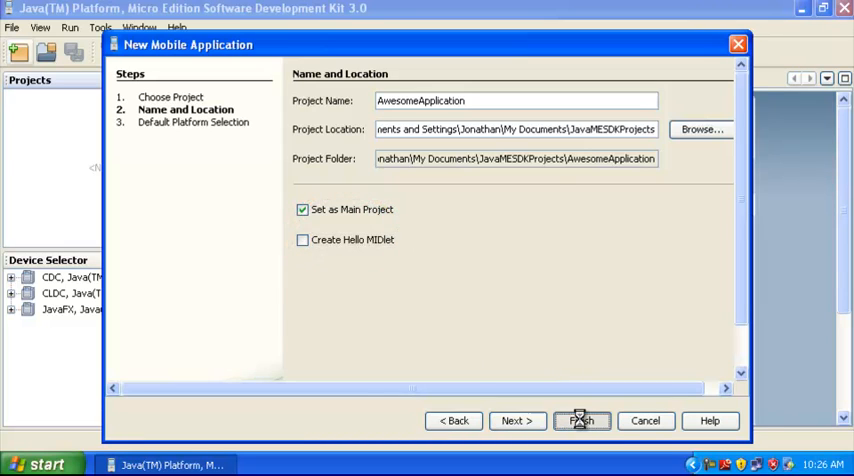
# Step: Finish the New Mobile Application wizard to create AwesomeApplication
pyautogui.click(581, 420)
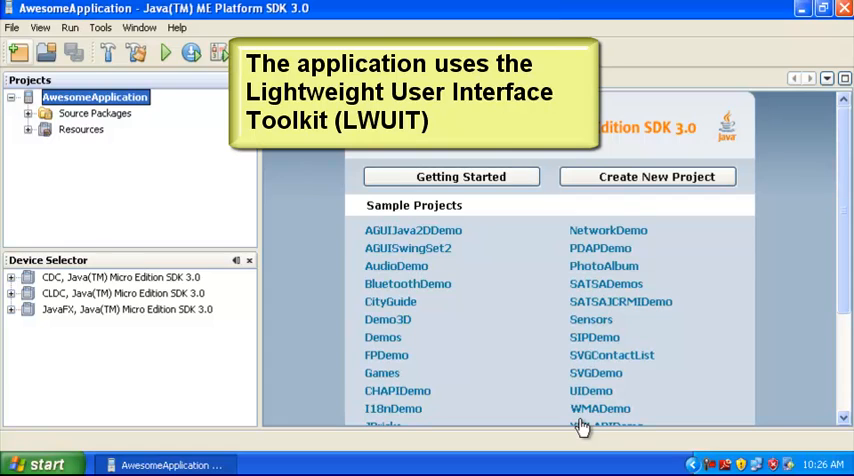
pyautogui.moveTo(80, 145)
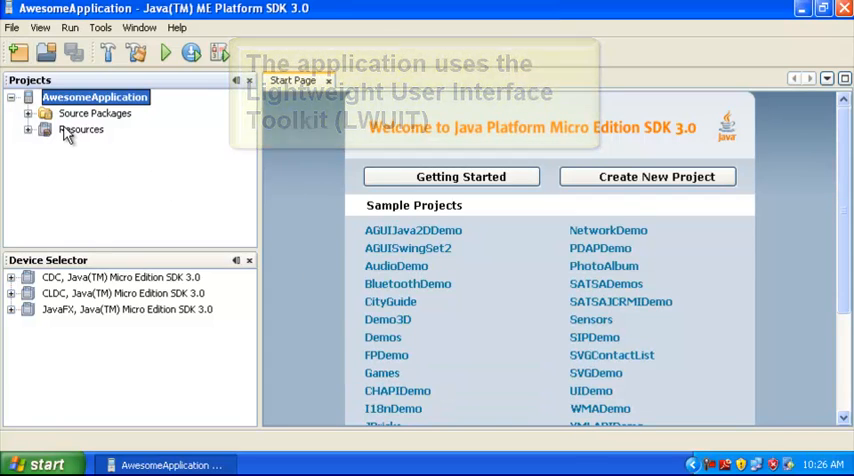
# Step: Add the LWUIT library to Resources and expand Resources to show it
pyautogui.rightClick(81, 129)
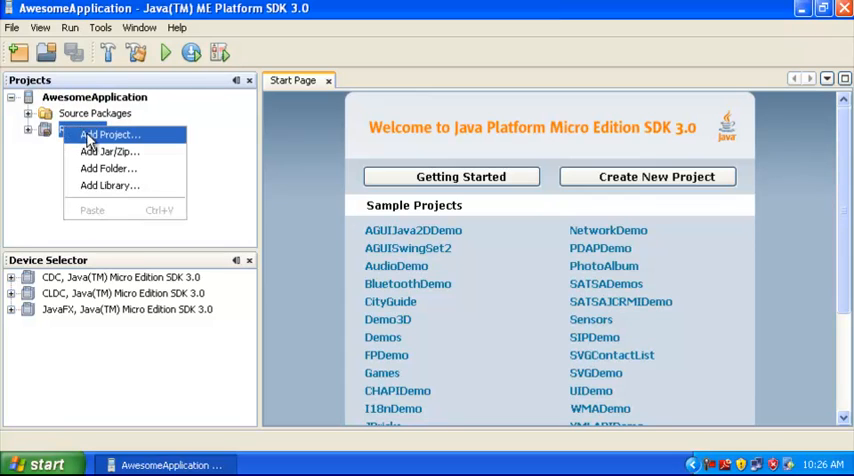
pyautogui.click(109, 185)
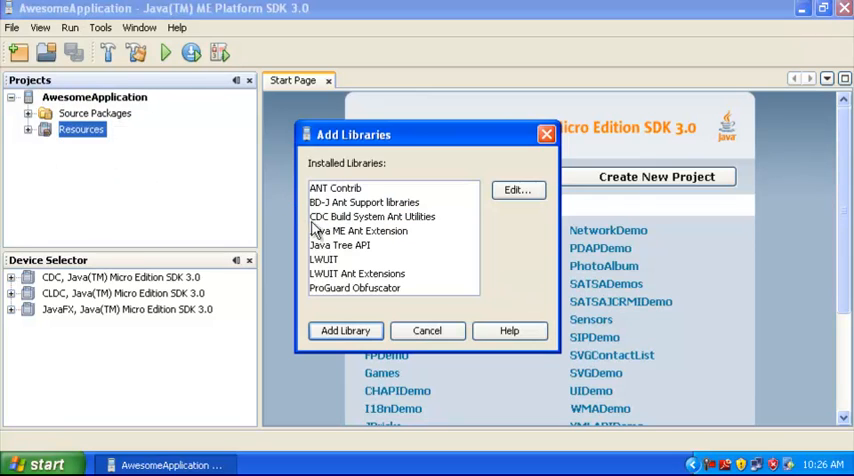
pyautogui.click(324, 259)
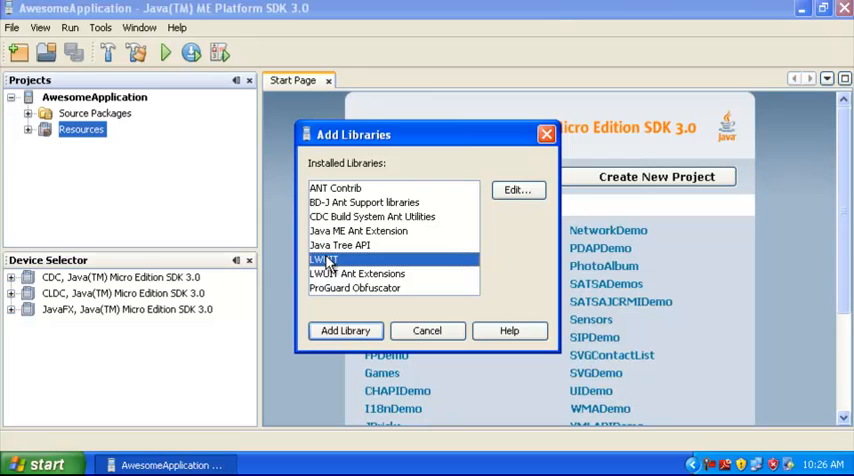
pyautogui.moveTo(345, 331)
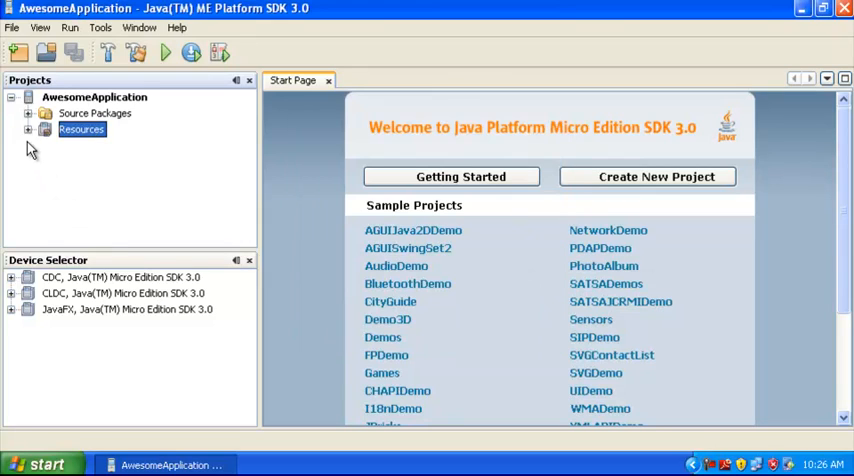
pyautogui.click(28, 130)
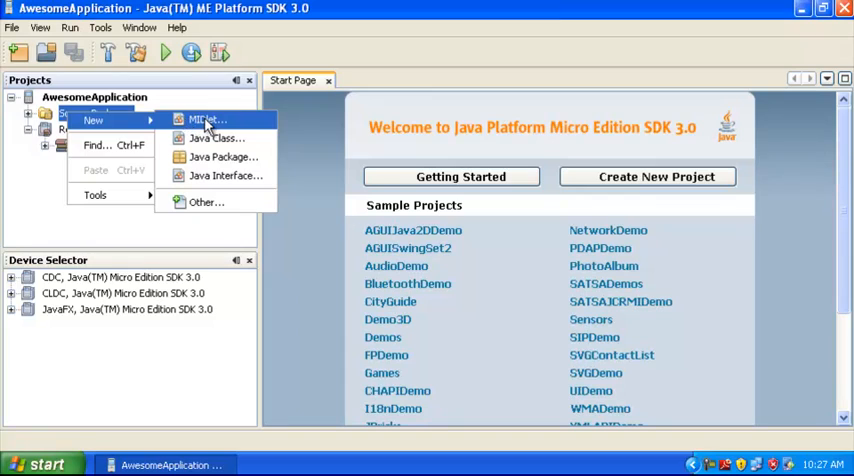
# Step: Add MIDlet Swoosh, class SwooshMIDlet, package awesome, under Source Packages
pyautogui.click(202, 120)
pyautogui.write('Swoosh')
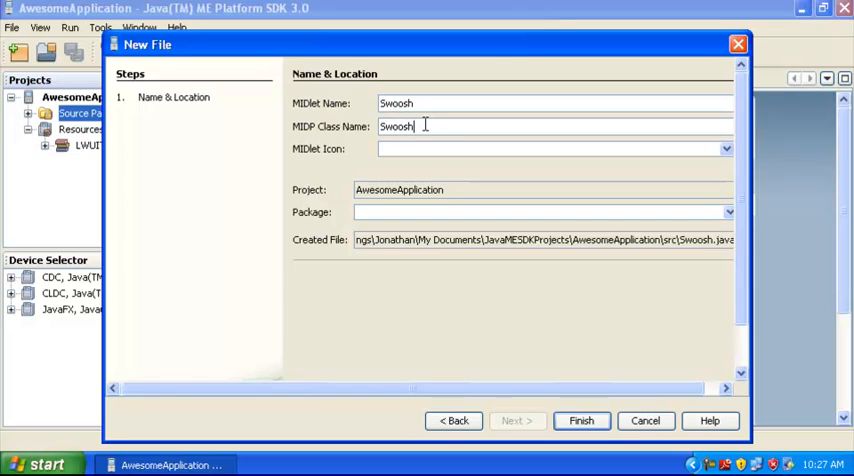
pyautogui.write('MIDlet')
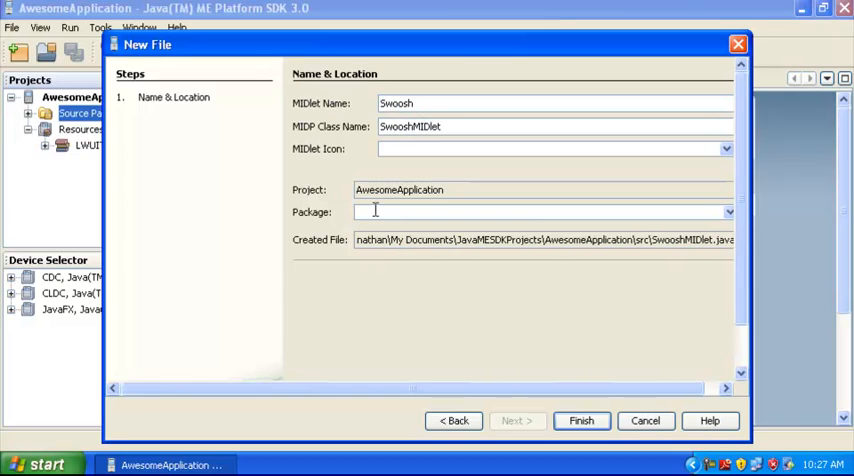
pyautogui.write('awesome')
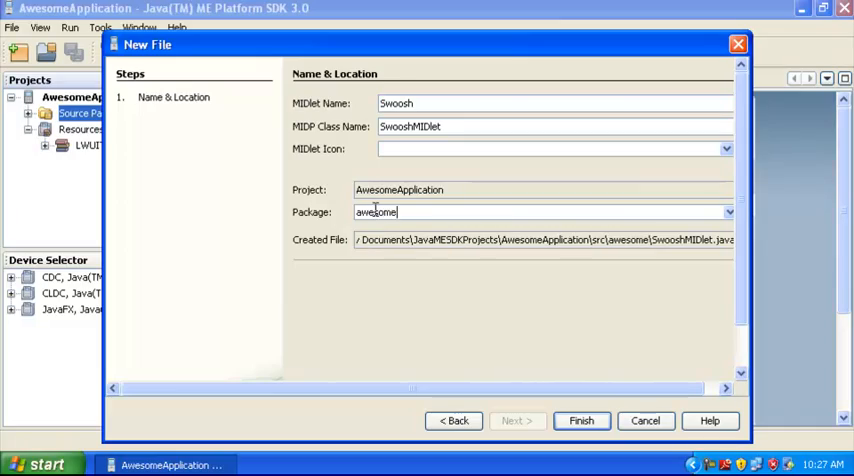
pyautogui.moveTo(545, 347)
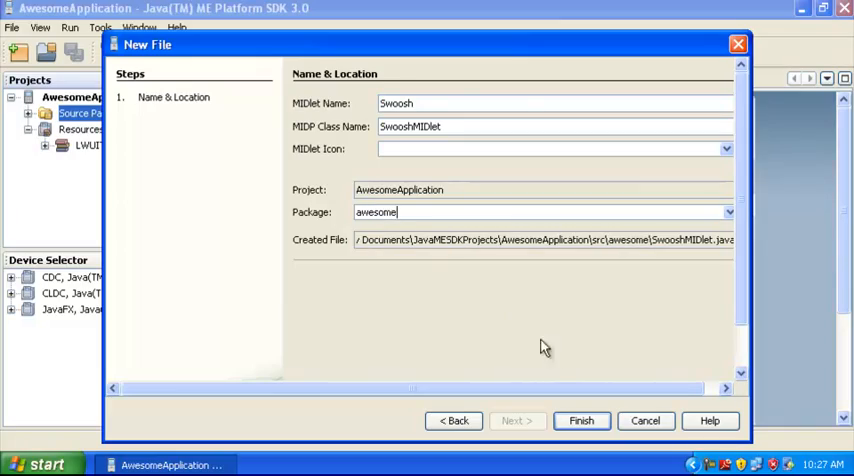
pyautogui.click(581, 420)
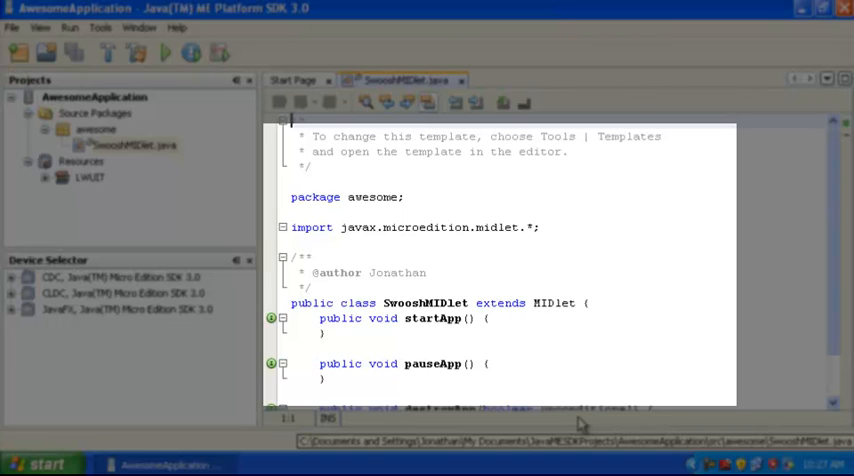
pyautogui.moveTo(835, 220)
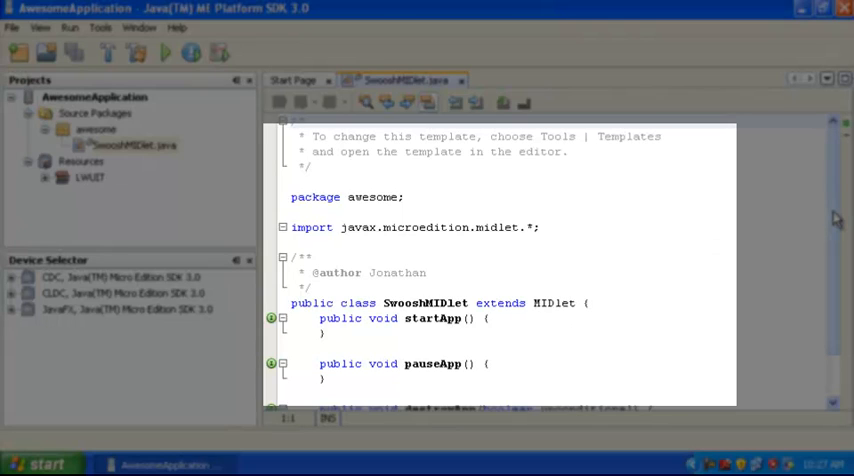
# Step: Scroll SwooshMIDlet.java down past the javax.microedition.midlet.* import
pyautogui.scroll(-3)
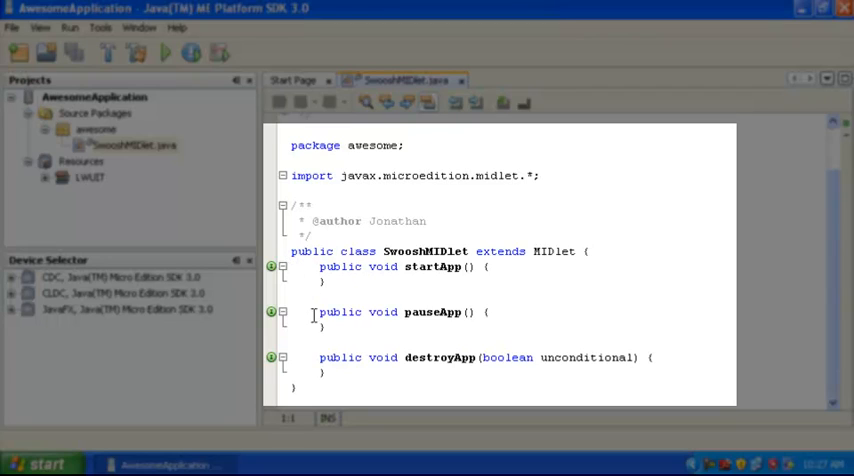
pyautogui.moveTo(324, 361)
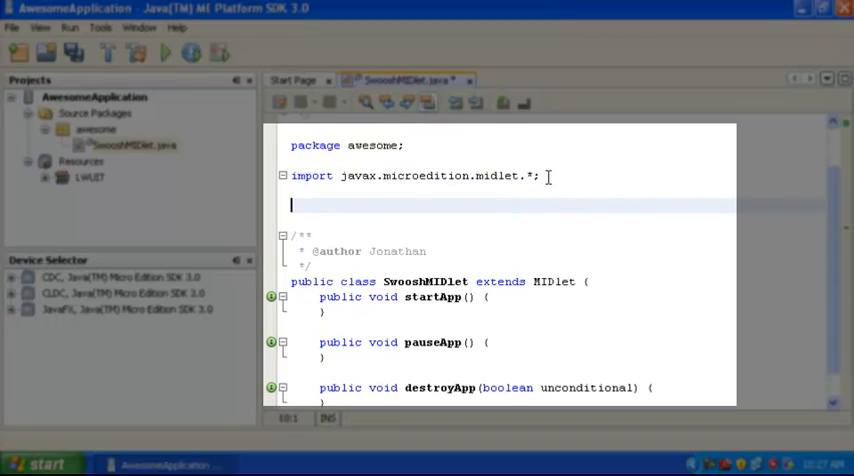
# Step: Add the statement import com.sun.lwuit.*; to SwooshMIDlet.java
pyautogui.write('import')
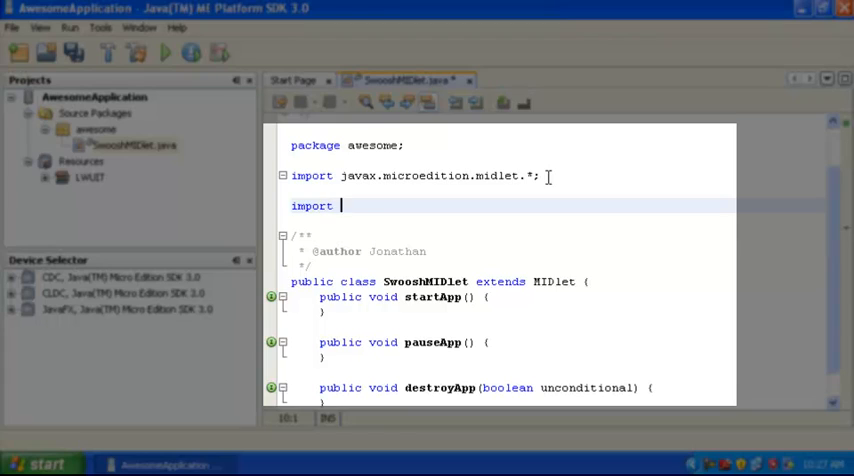
pyautogui.write('com.sun.lwuit')
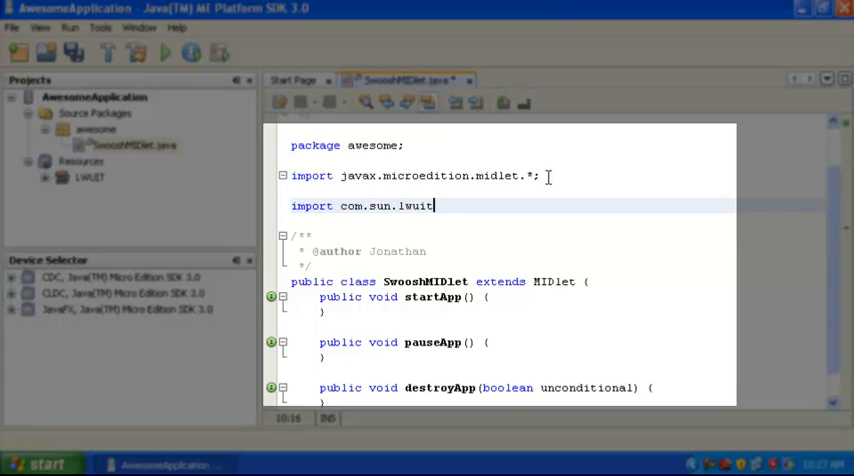
pyautogui.write('.*;')
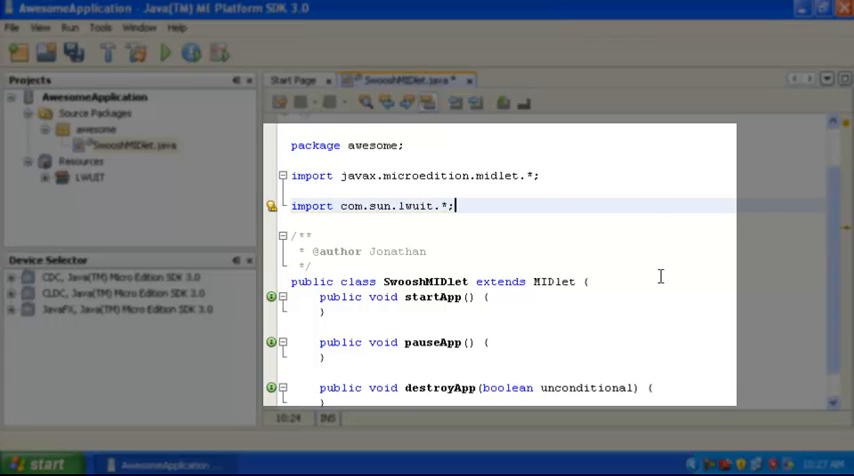
# Step: In startApp, call Display.init(this), create Form f and call f.show()
pyautogui.click(490, 297)
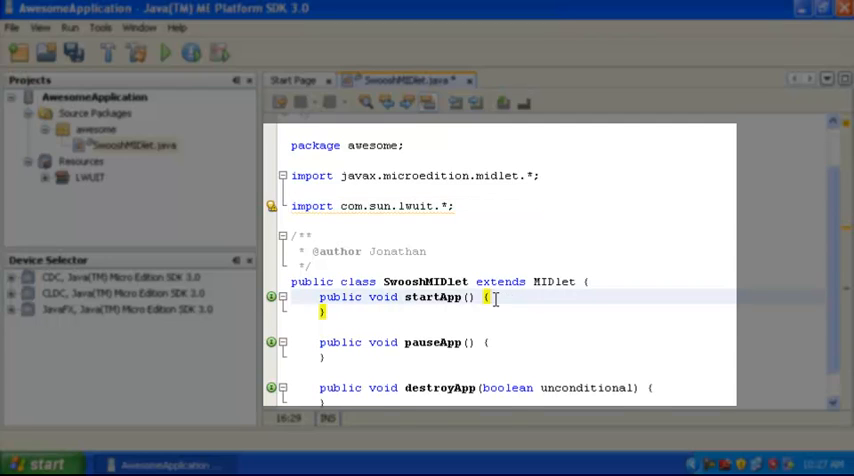
pyautogui.write('Display.init')
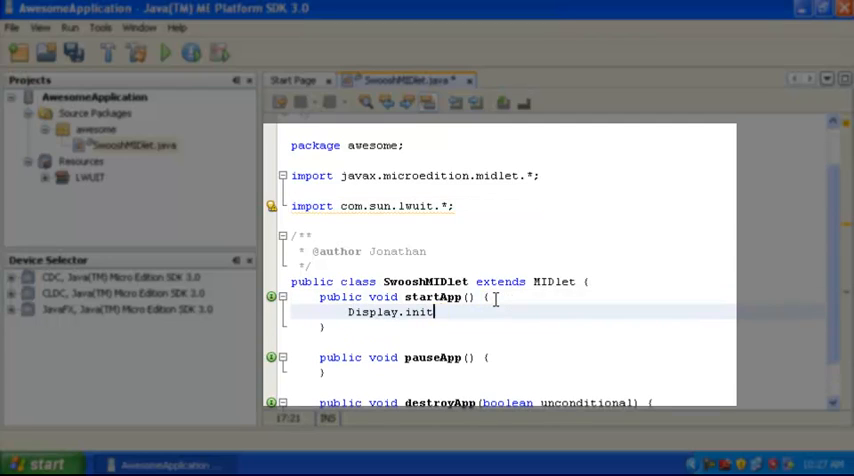
pyautogui.write('(this);')
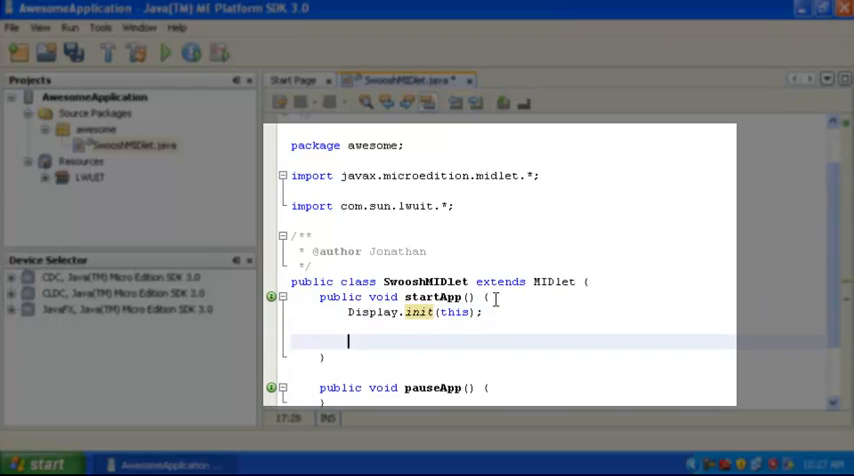
pyautogui.write('Form f = new Form("Simple for')
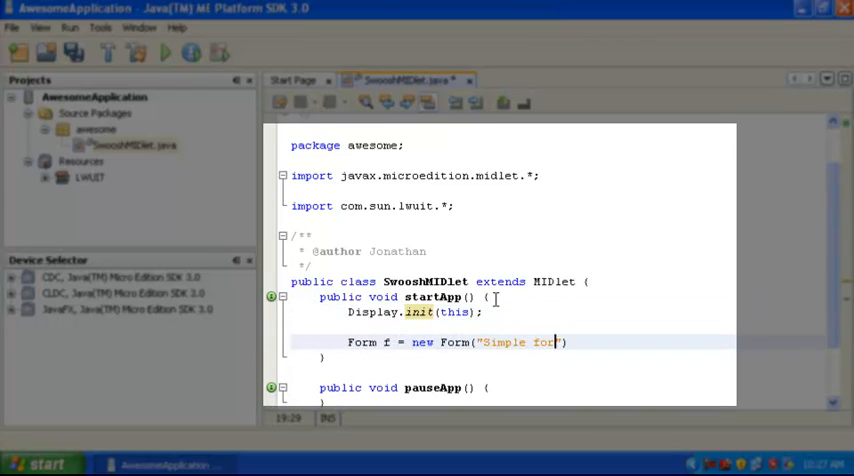
pyautogui.write('f')
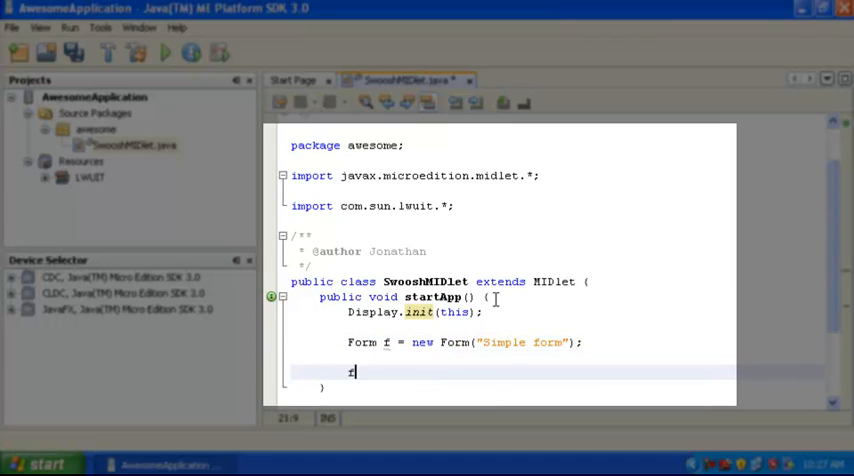
pyautogui.write('.show()')
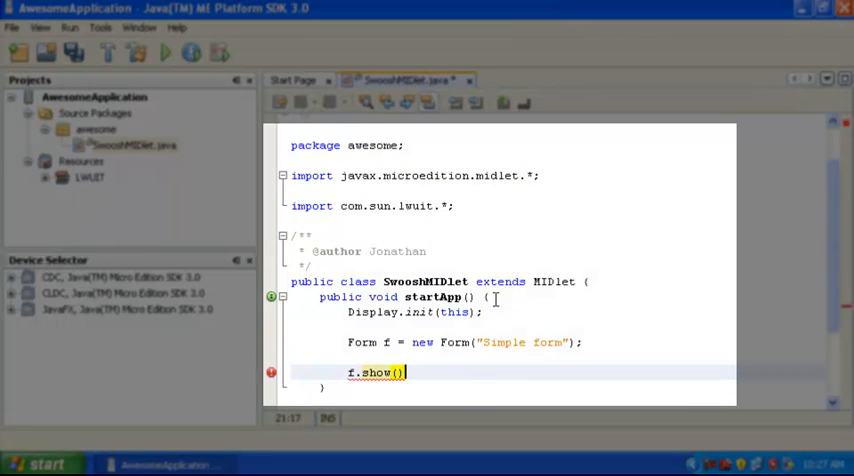
pyautogui.write(';')
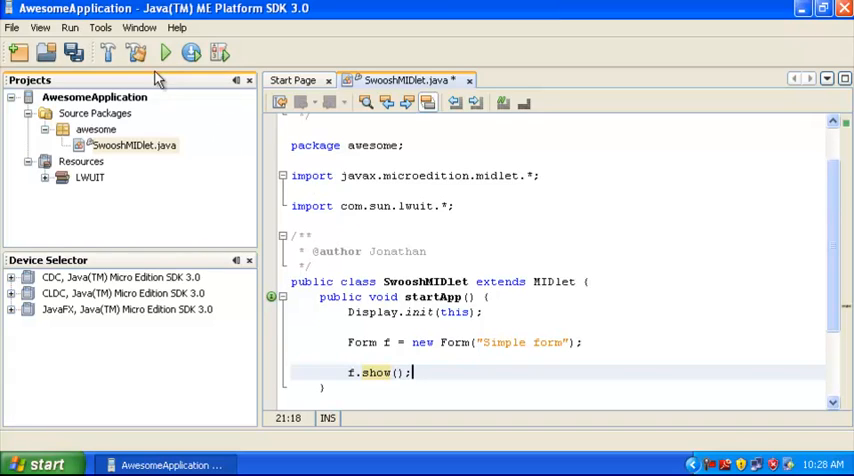
# Step: Open the Output window from the Window menu beneath the SwooshMIDlet editor
pyautogui.click(139, 27)
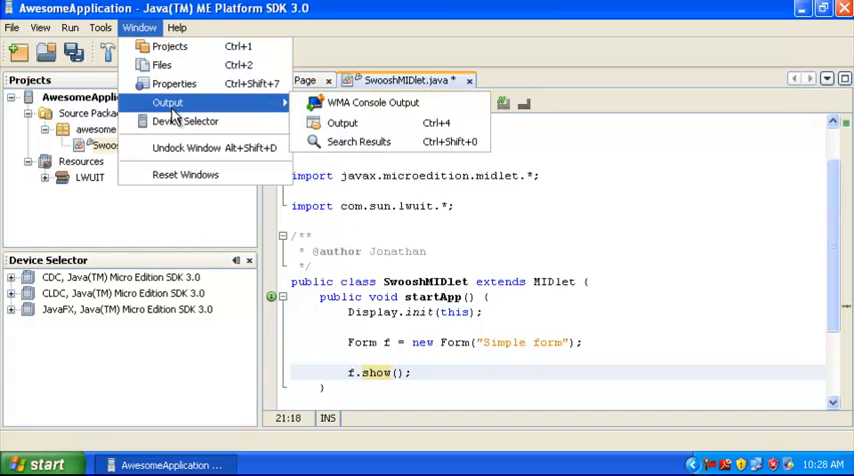
pyautogui.moveTo(342, 122)
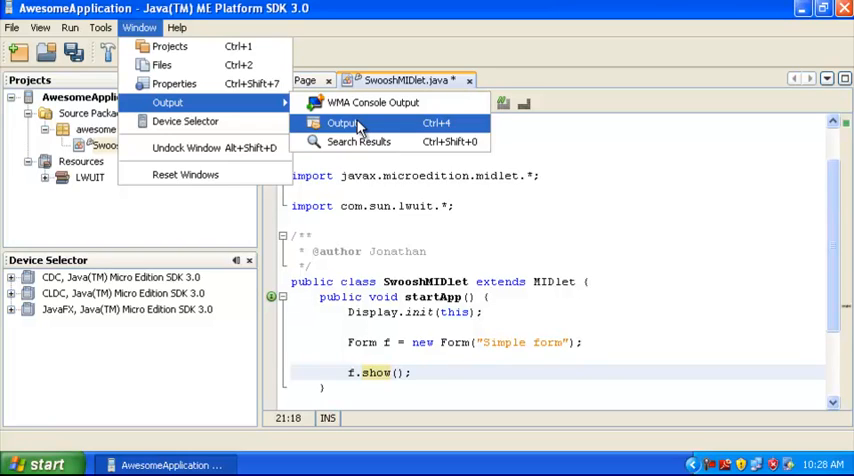
pyautogui.click(342, 122)
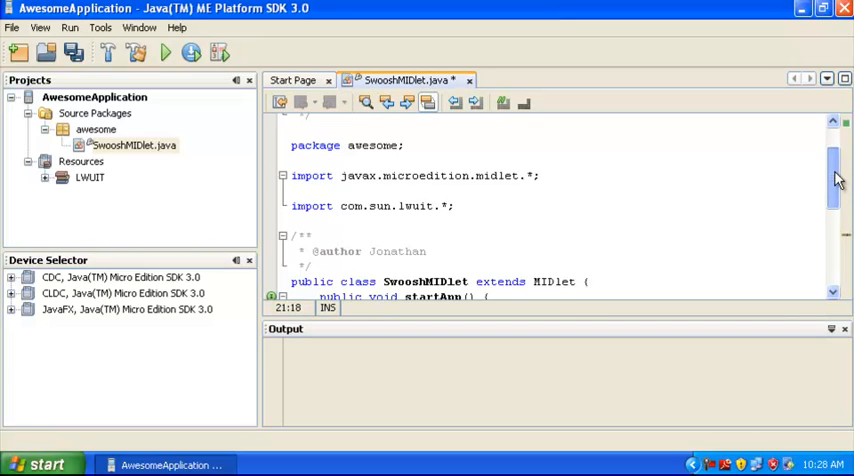
pyautogui.scroll(-3)
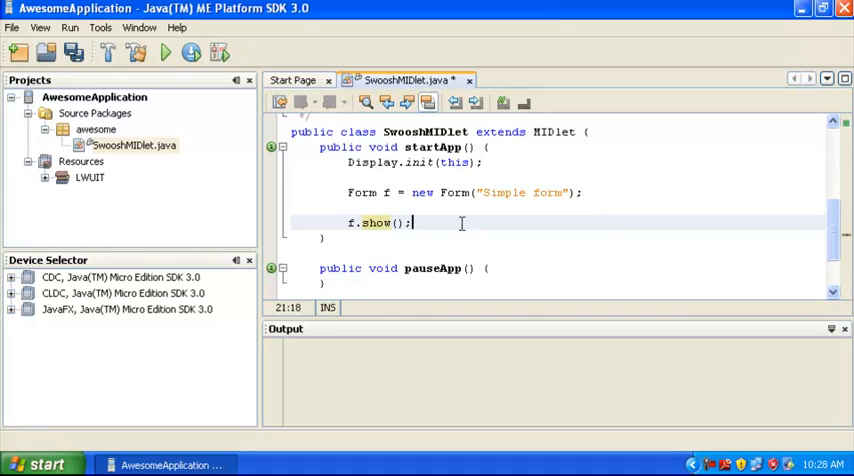
pyautogui.moveTo(167, 80)
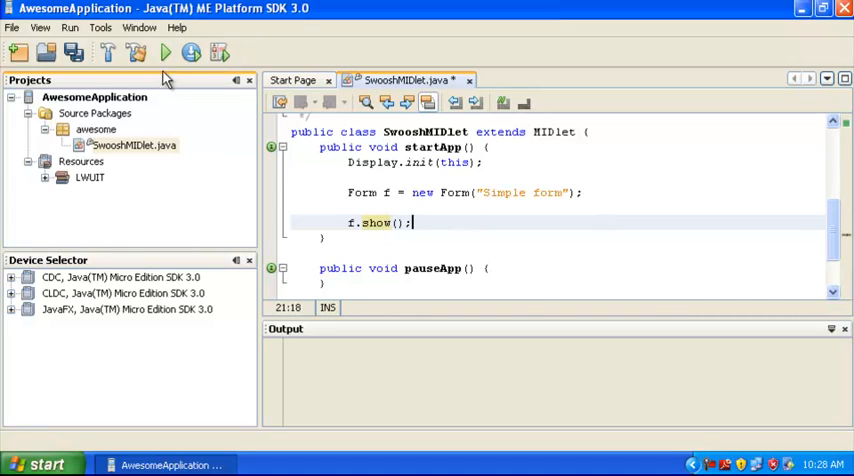
pyautogui.moveTo(164, 53)
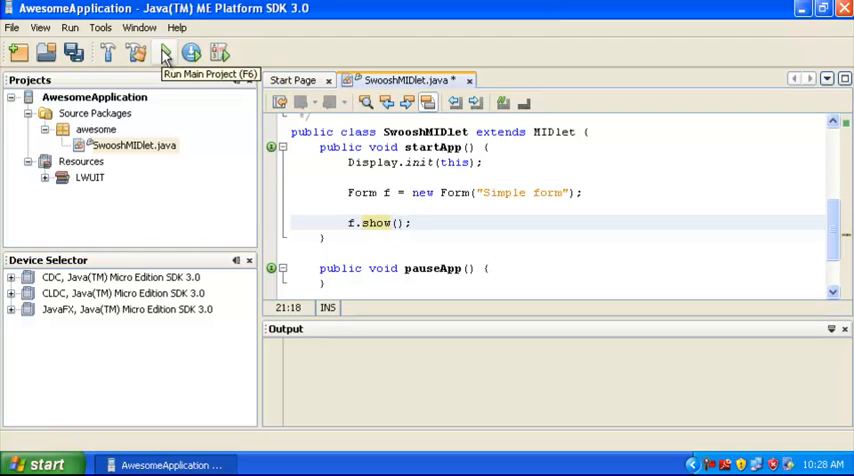
# Step: Run AwesomeApplication to view the Simple form in the ClamshellCldcPhone1 emulator
pyautogui.click(165, 54)
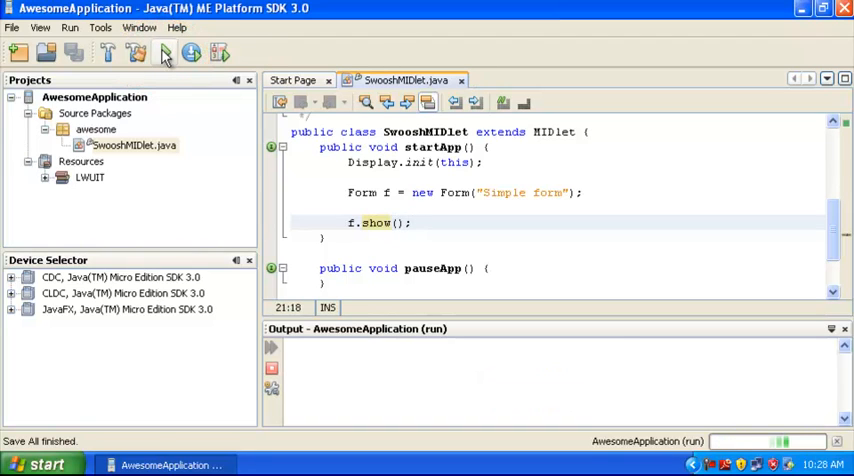
pyautogui.click(193, 54)
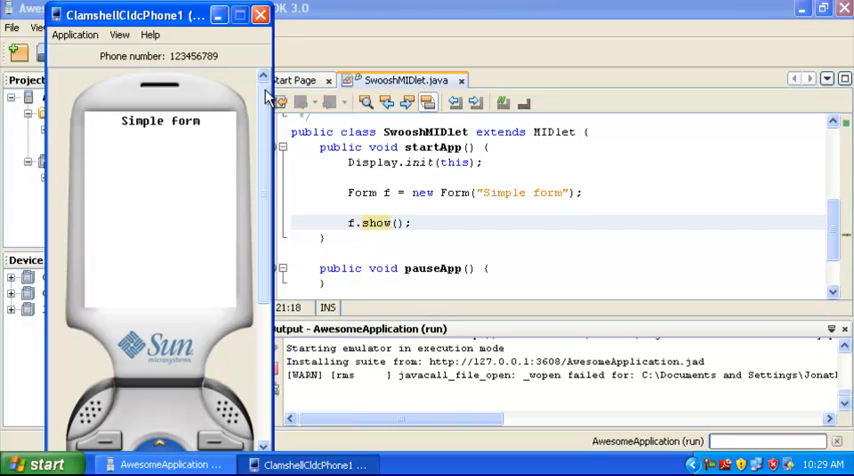
pyautogui.moveTo(155, 135)
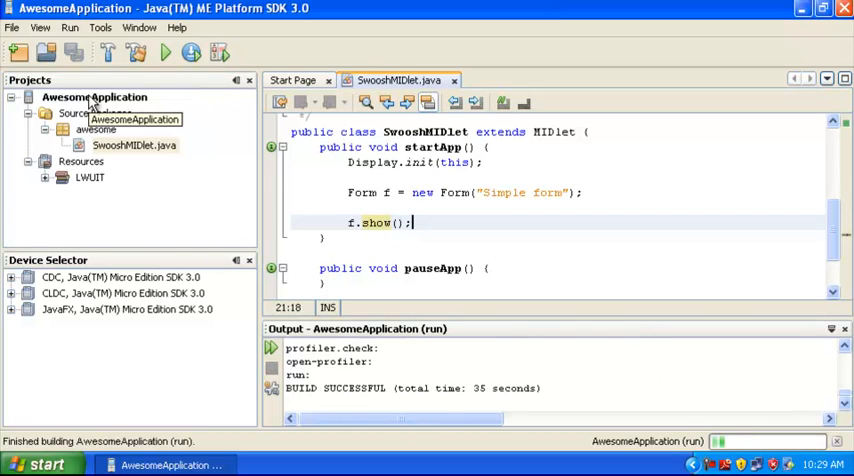
# Step: Set the project's Platform device to DefaultCldcMsaPhone1 in Properties
pyautogui.rightClick(94, 97)
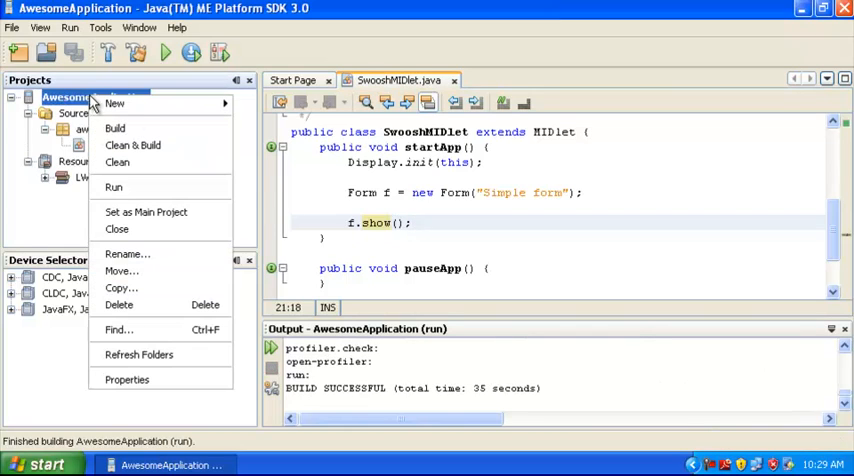
pyautogui.click(127, 379)
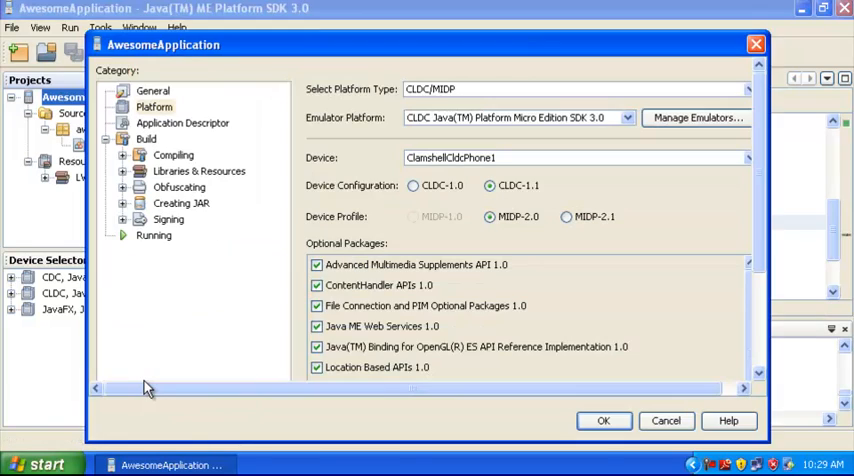
pyautogui.moveTo(148, 113)
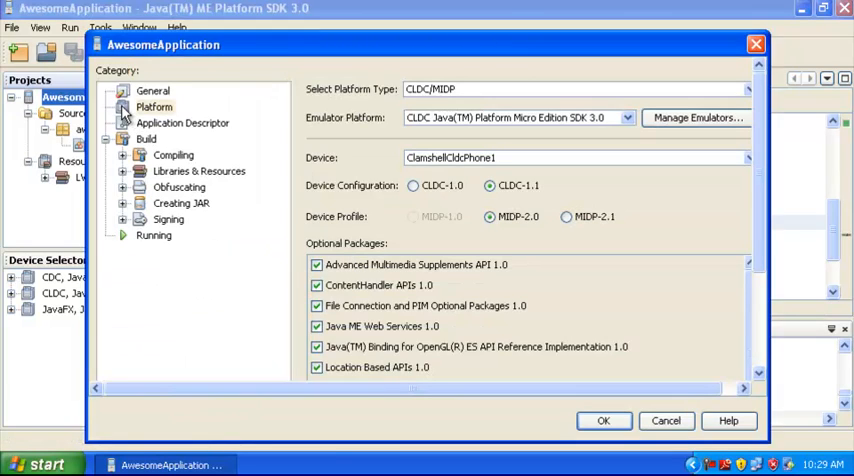
pyautogui.click(154, 106)
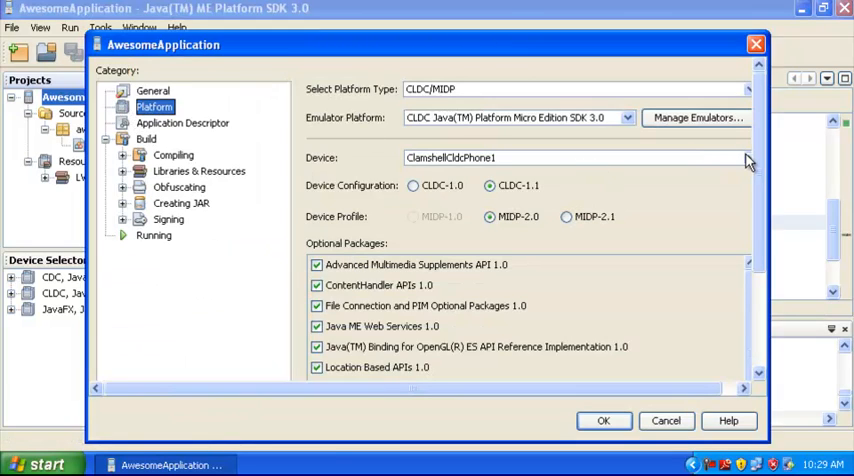
pyautogui.click(748, 157)
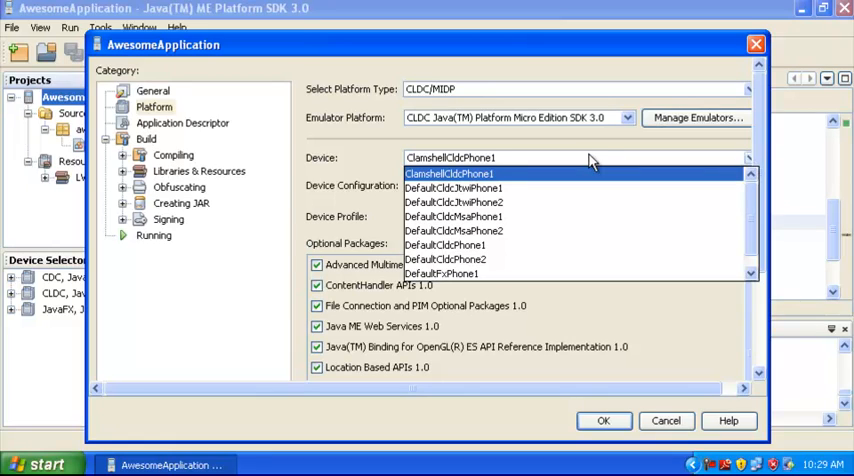
pyautogui.moveTo(505, 175)
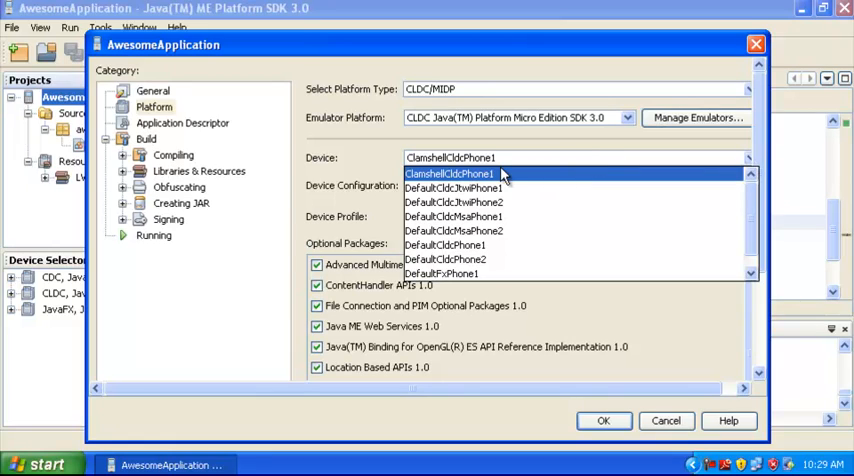
pyautogui.click(453, 216)
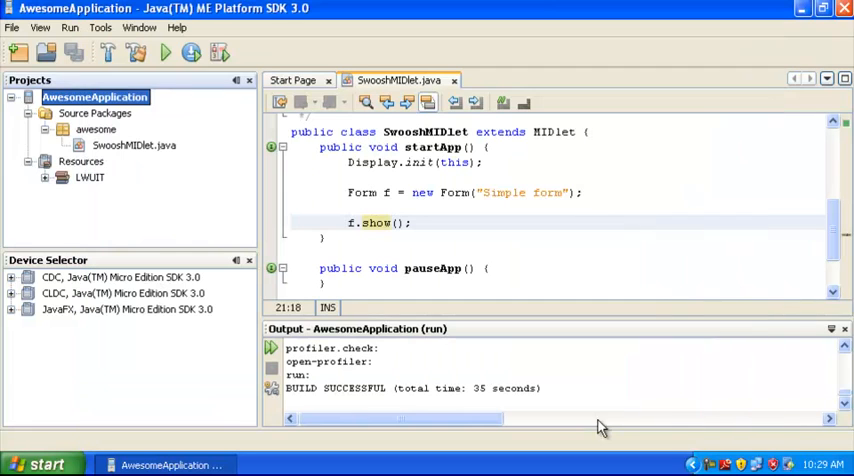
pyautogui.moveTo(165, 53)
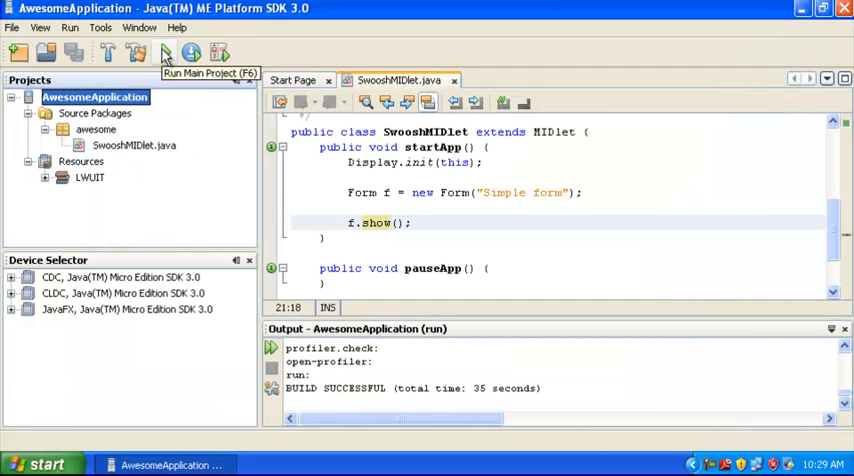
# Step: Run AwesomeApplication again to see the Simple form on DefaultCldcMsaPhone1
pyautogui.click(190, 54)
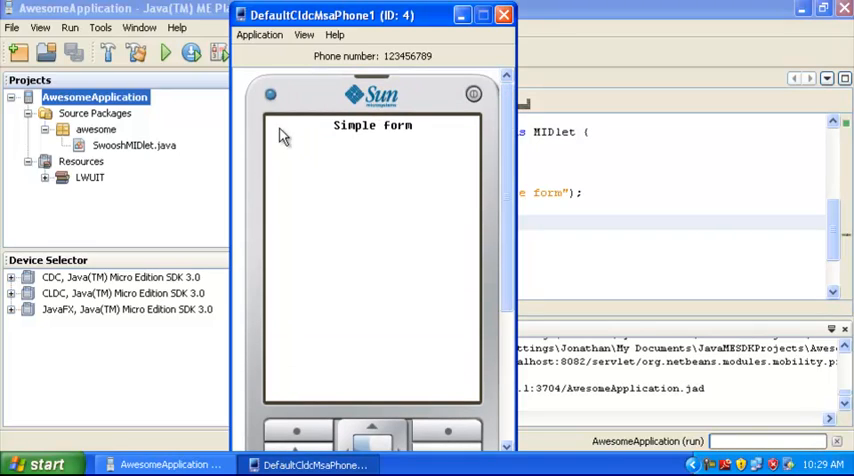
pyautogui.moveTo(310, 138)
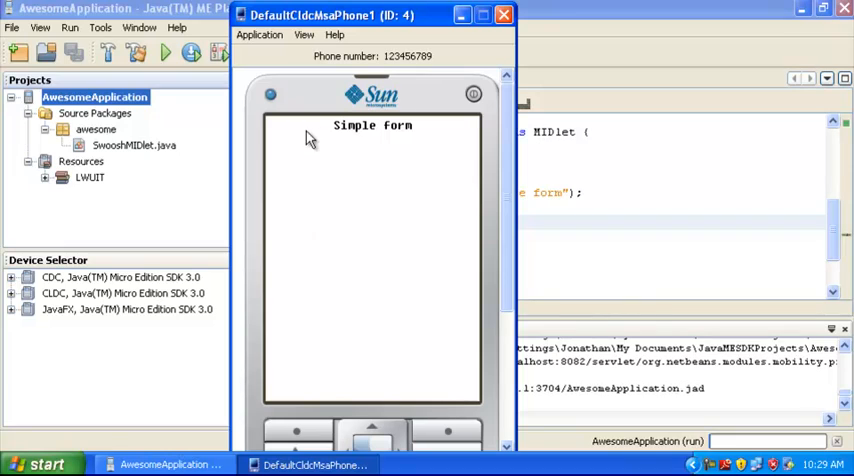
pyautogui.moveTo(380, 131)
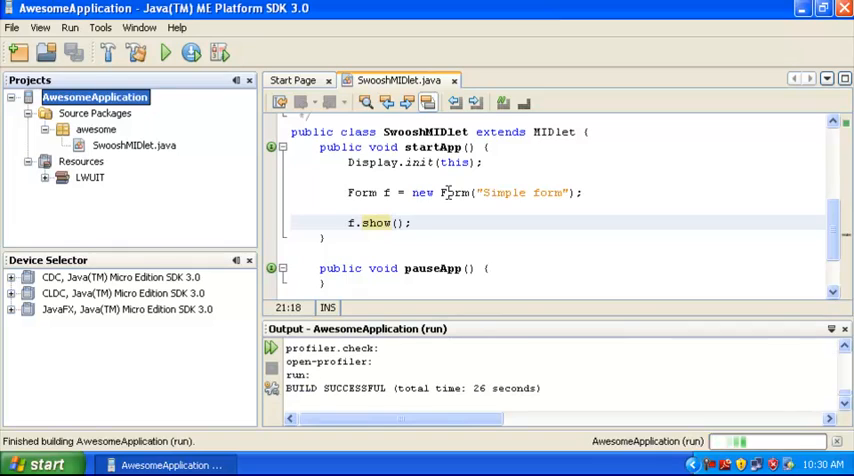
# Step: Run the updated SwooshMIDlet with Rotate button and Exit command, reaching the purple Away screen
pyautogui.click(450, 192)
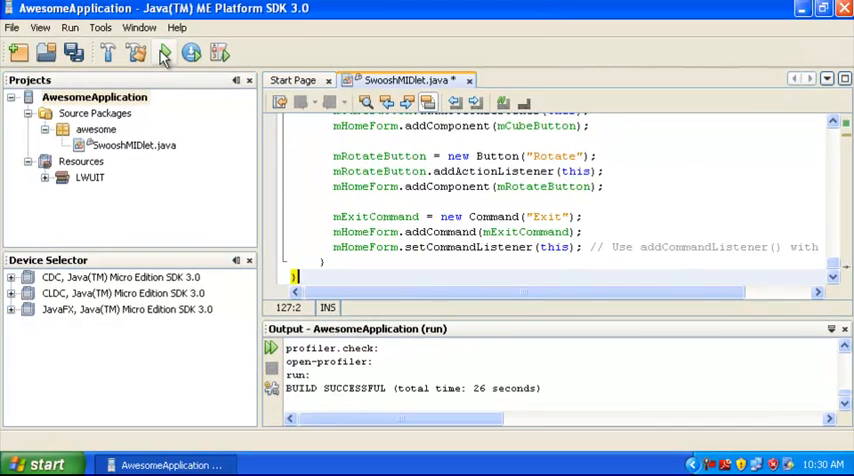
pyautogui.click(191, 53)
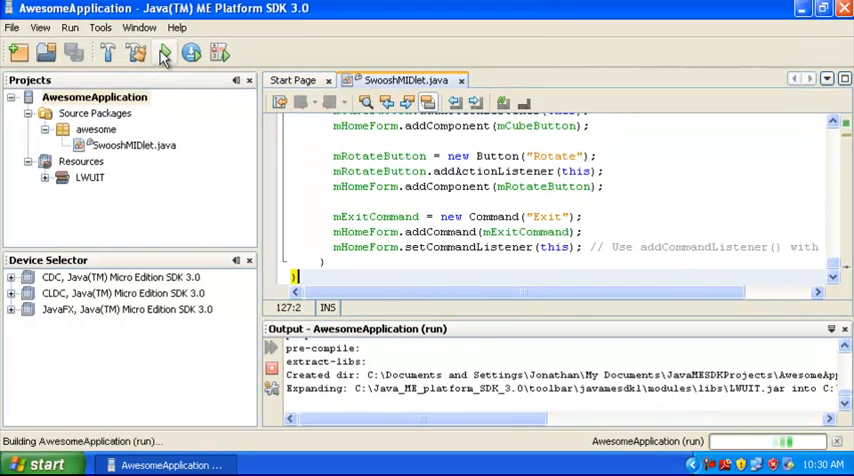
pyautogui.click(191, 54)
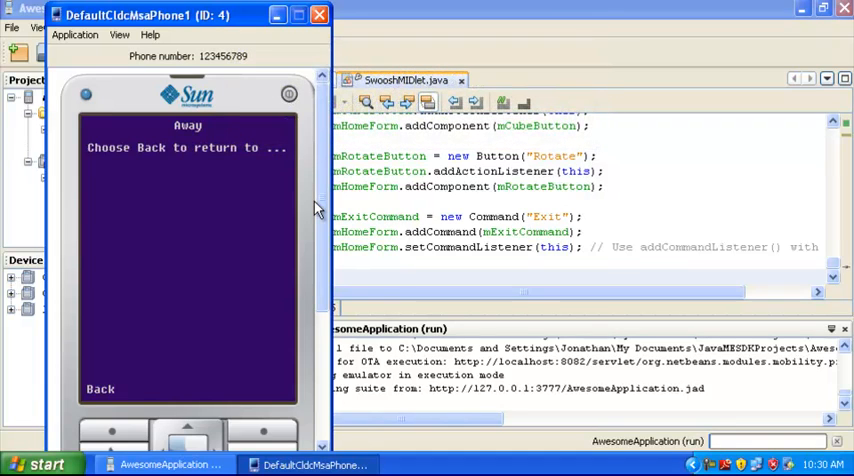
pyautogui.moveTo(116, 434)
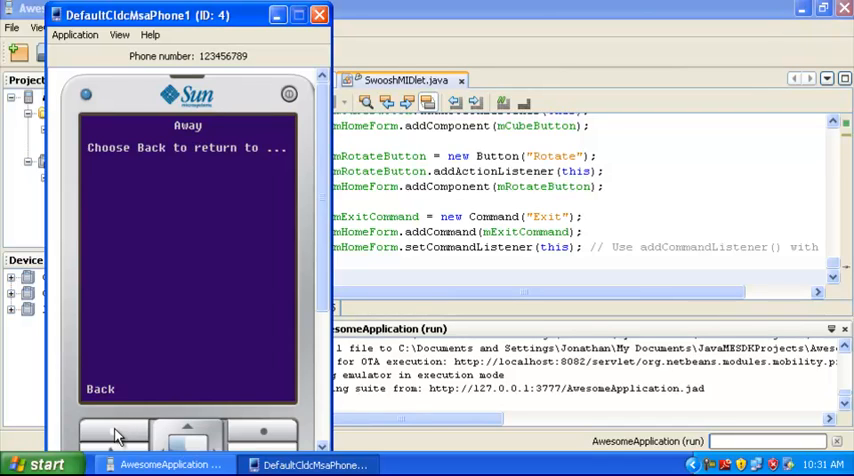
pyautogui.moveTo(280, 378)
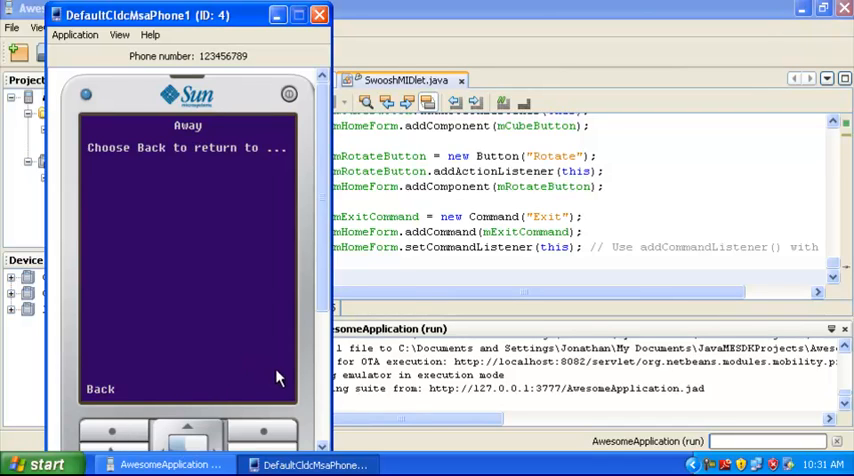